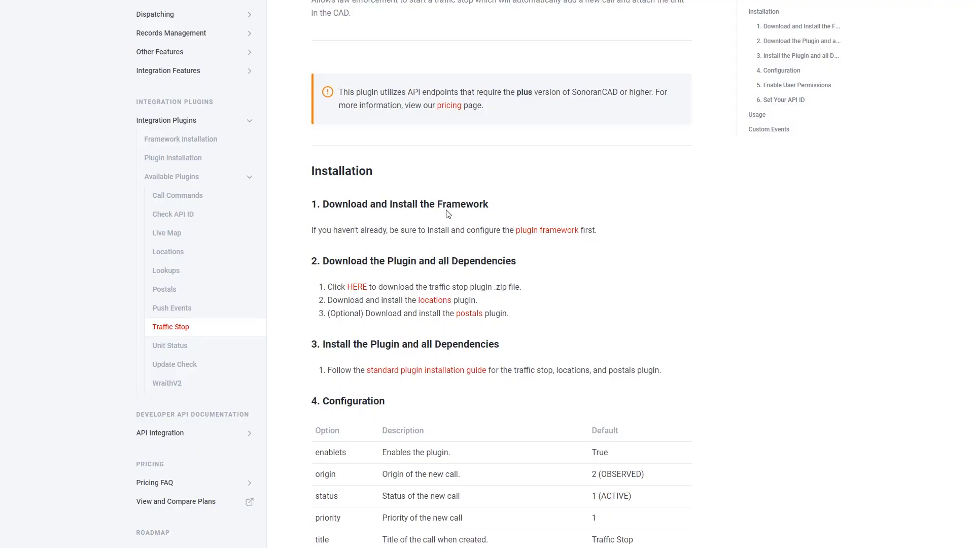
pyautogui.moveTo(519, 278)
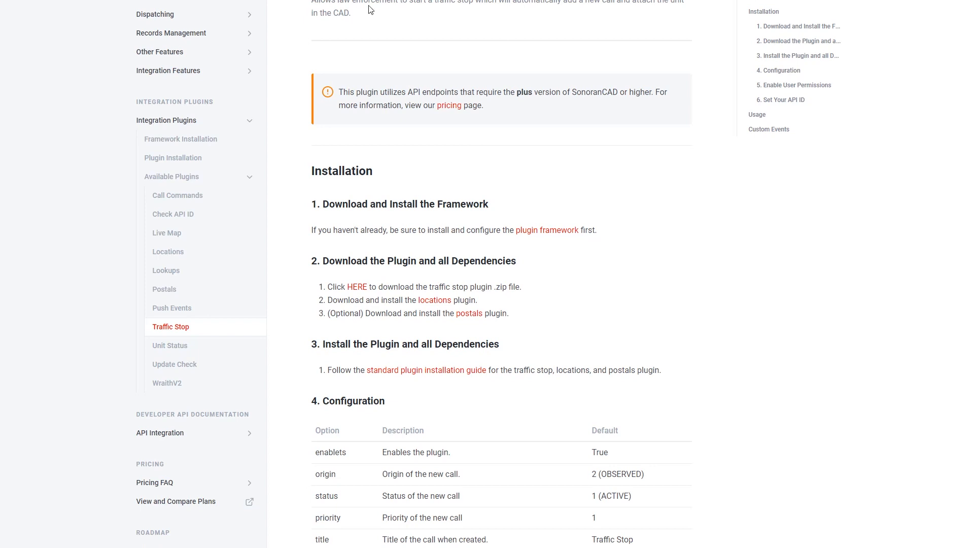
pyautogui.moveTo(563, 3)
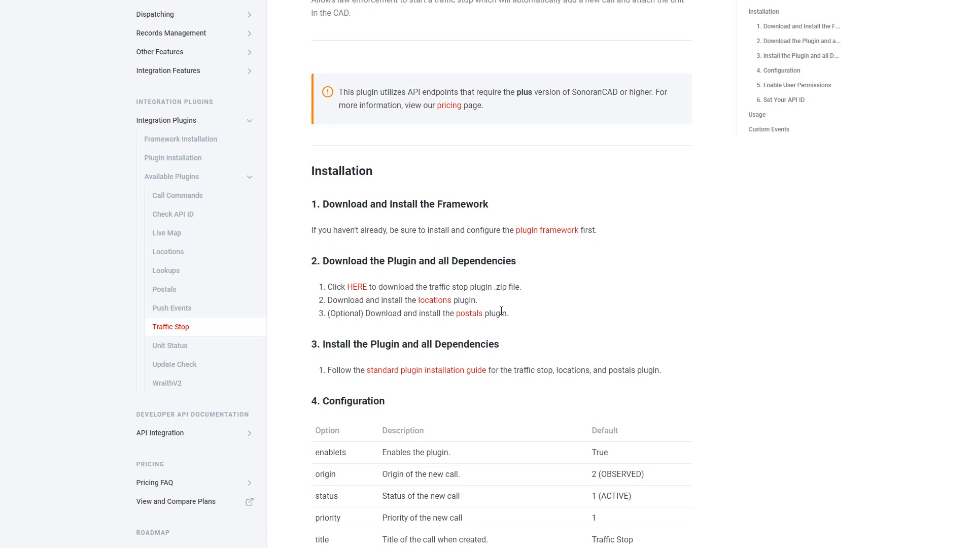
# Step: Review the Sonoran CAD plugin install docs, including framework requirement, locations and postals plugin links
pyautogui.doubleClick(333, 230)
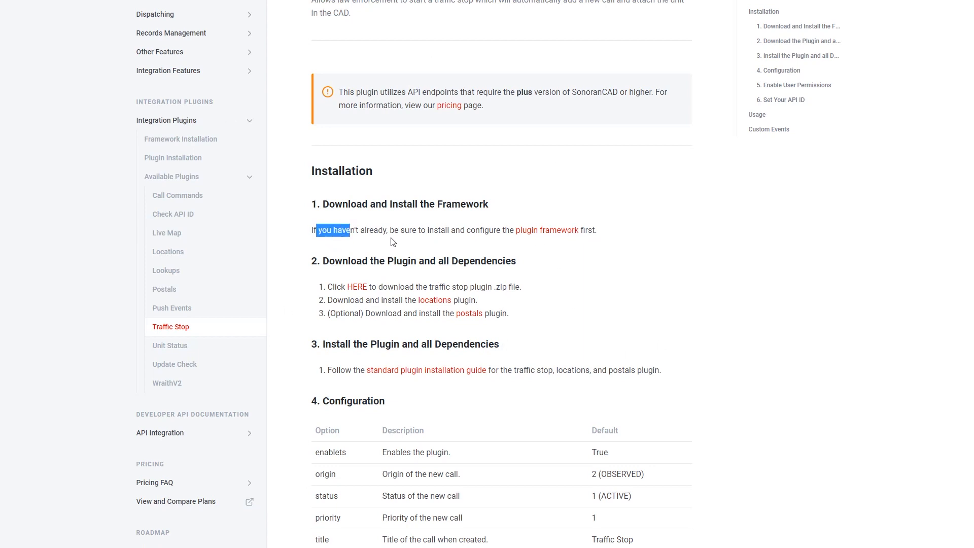
pyautogui.click(577, 168)
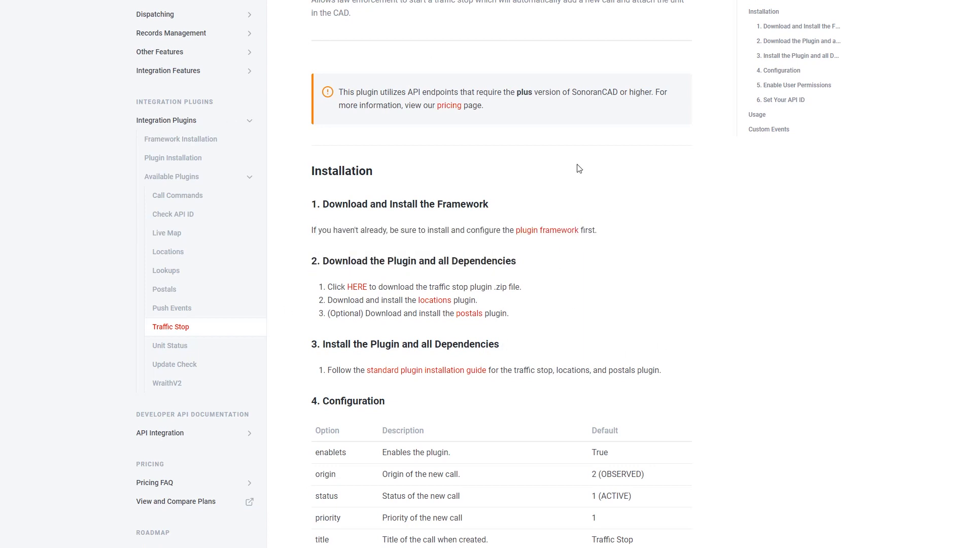
pyautogui.moveTo(516, 93); pyautogui.dragTo(618, 93)
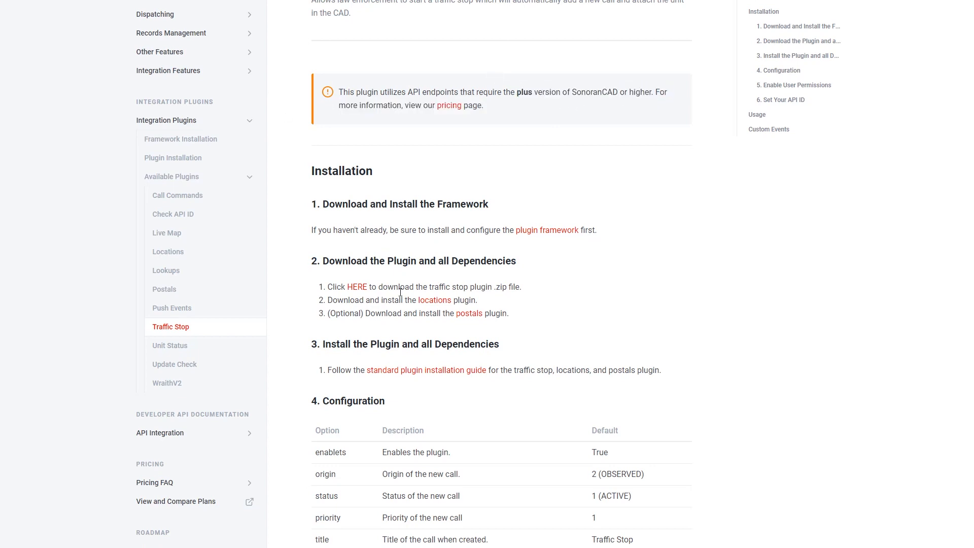
pyautogui.moveTo(560, 226)
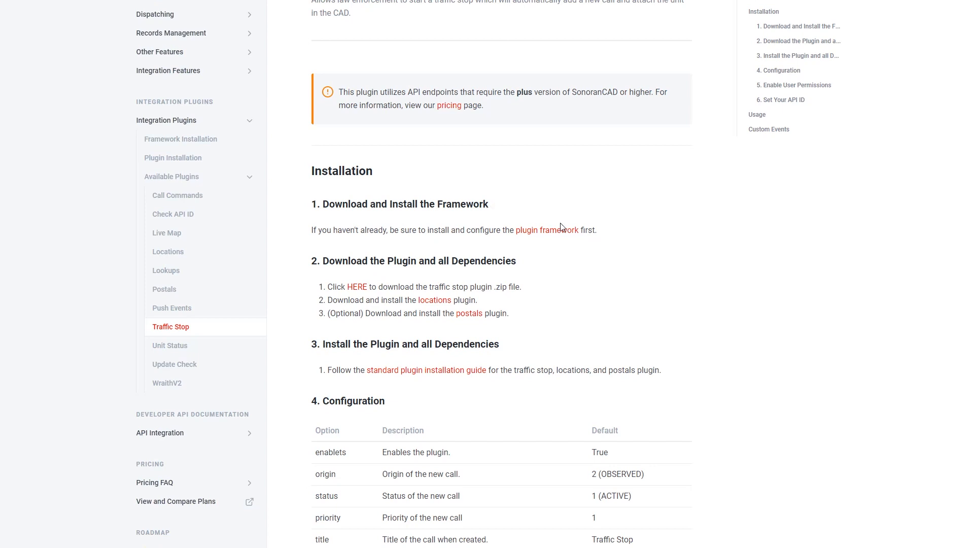
pyautogui.moveTo(333, 300); pyautogui.dragTo(476, 300)
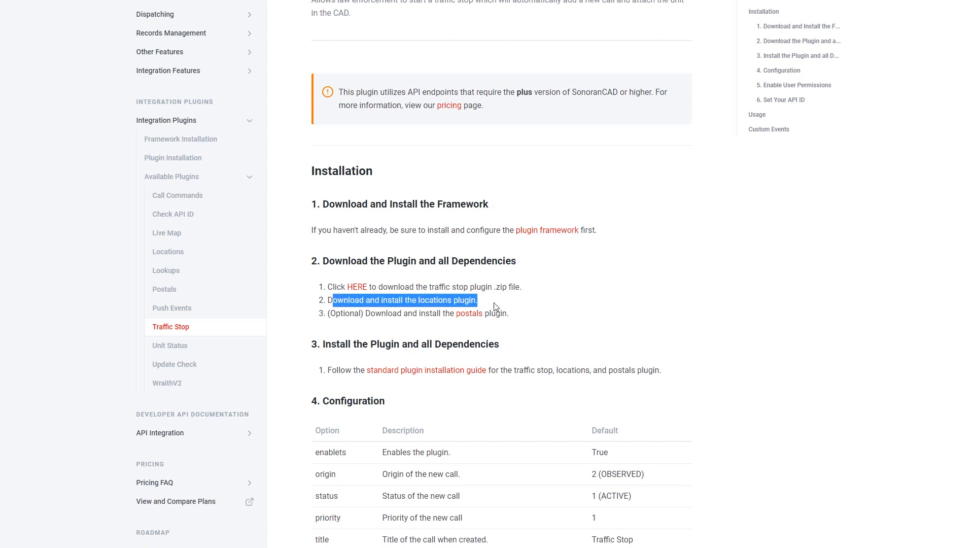
pyautogui.click(558, 318)
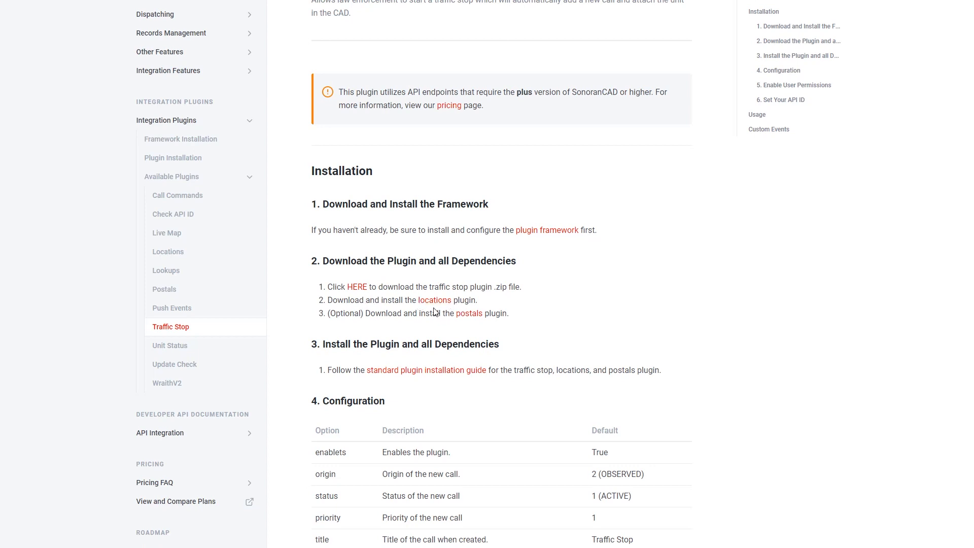
pyautogui.moveTo(468, 313)
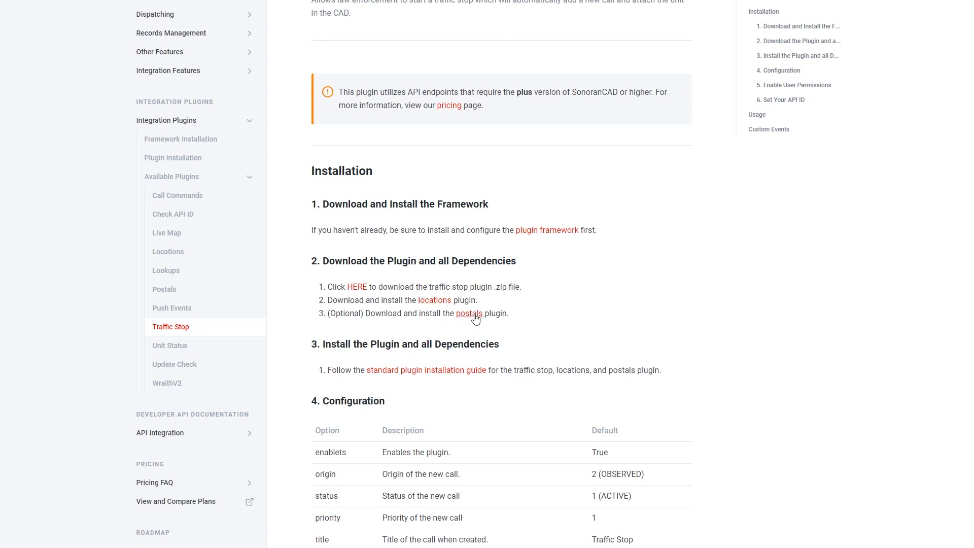
pyautogui.rightClick(356, 286)
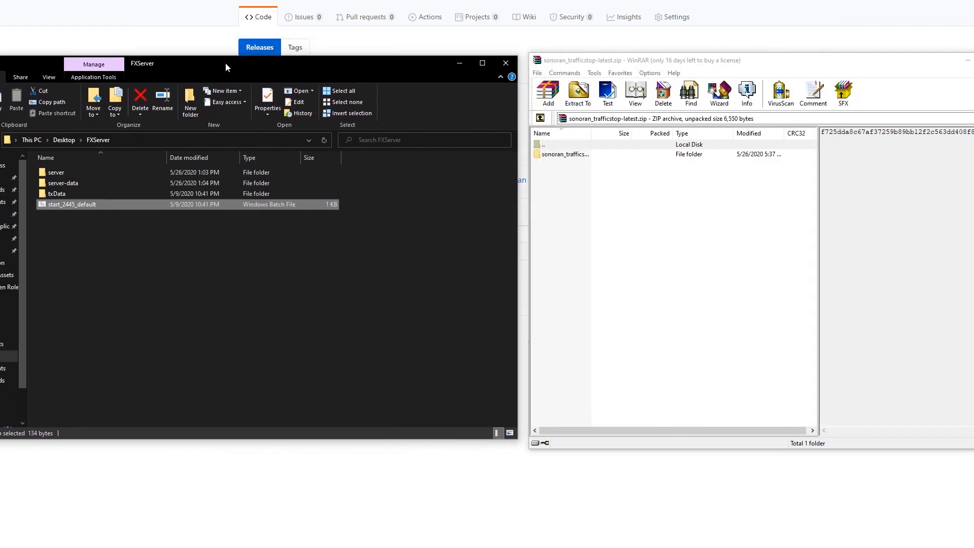
# Step: Browse FXServer > server-data > resources > [sonoran] > sonorancad > plugins, extract trafficstop and view its files
pyautogui.doubleClick(63, 183)
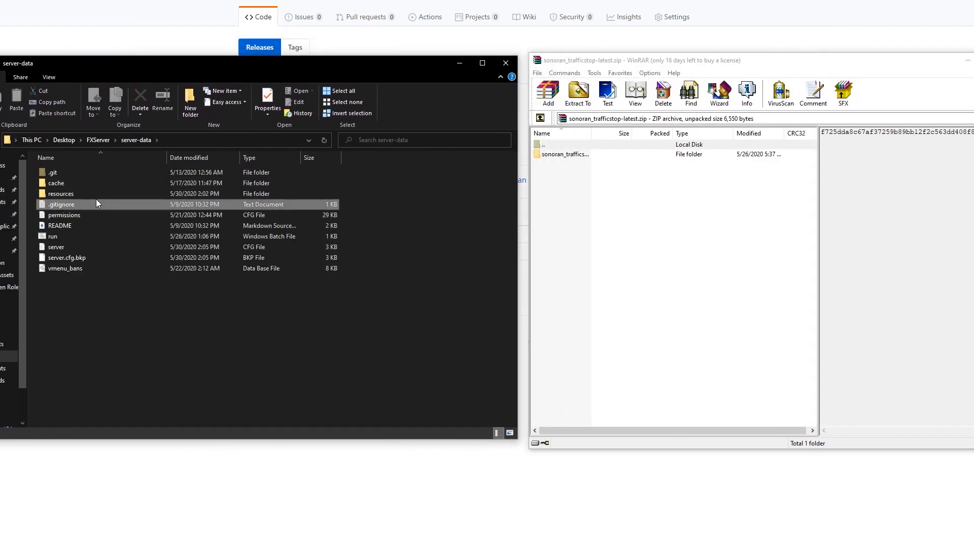
pyautogui.doubleClick(61, 193)
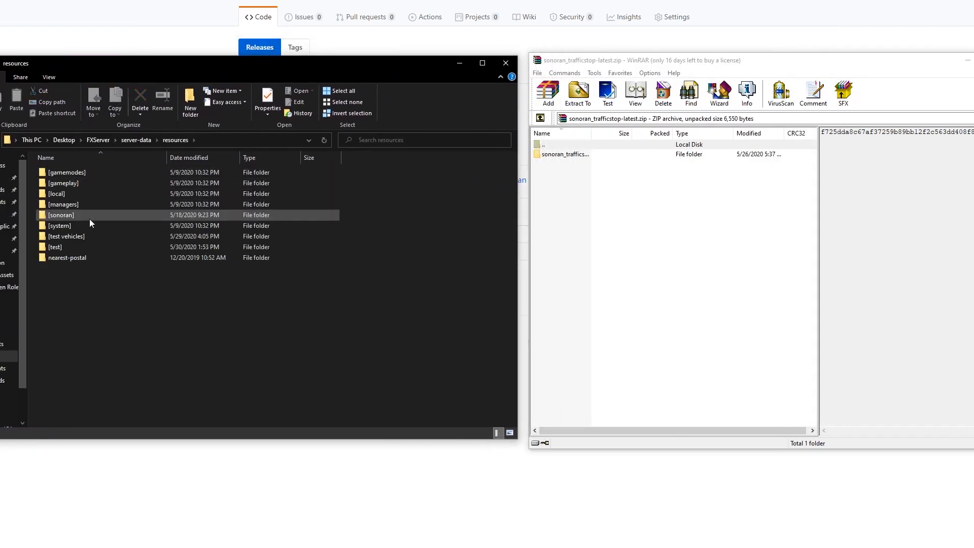
pyautogui.doubleClick(61, 214)
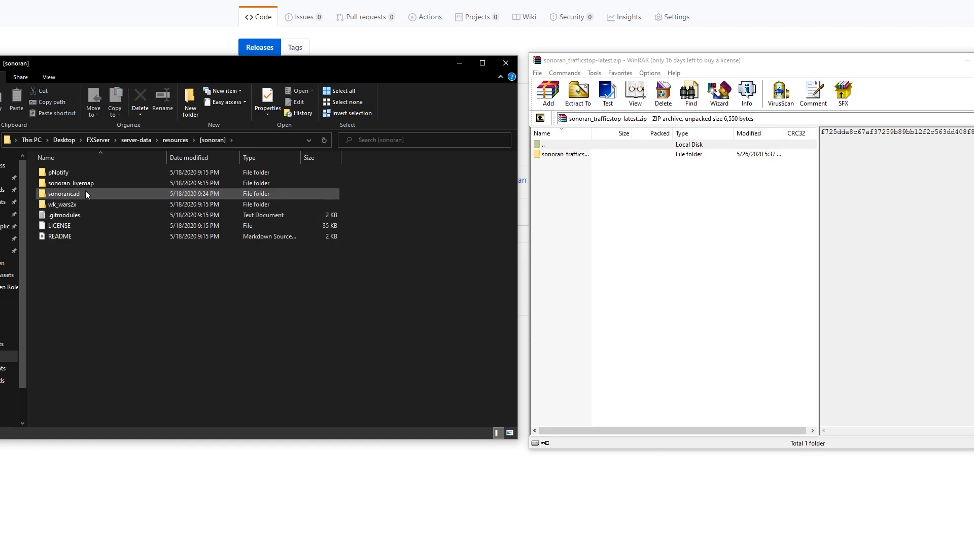
pyautogui.doubleClick(63, 193)
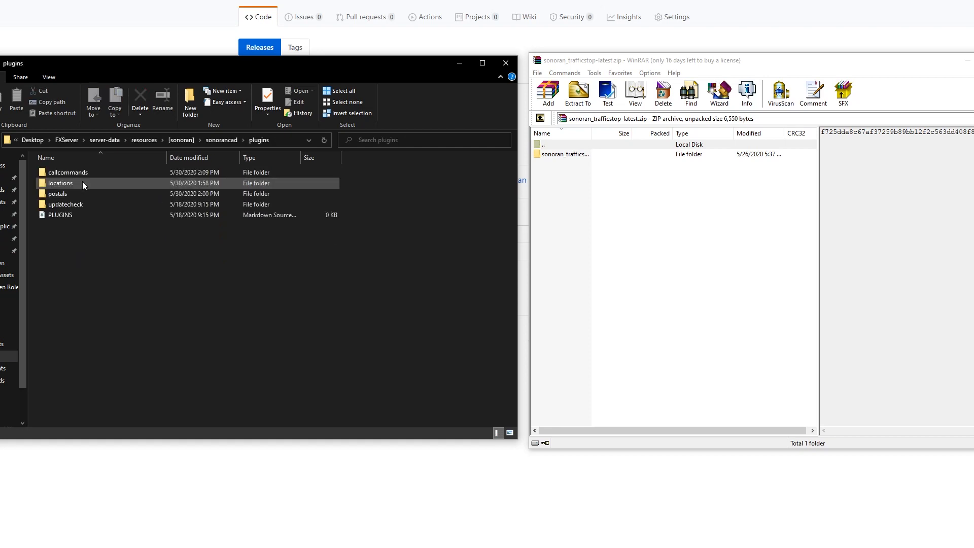
pyautogui.doubleClick(563, 153)
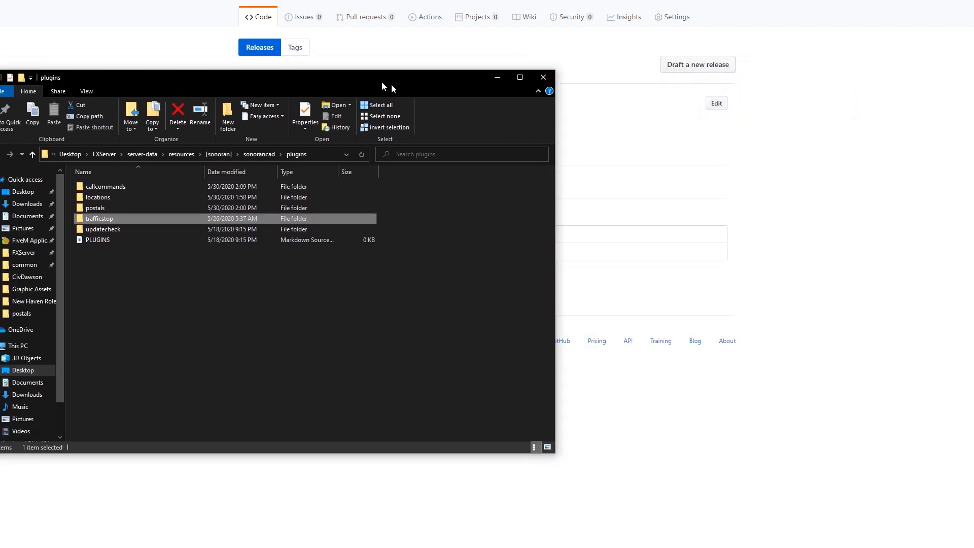
pyautogui.doubleClick(100, 218)
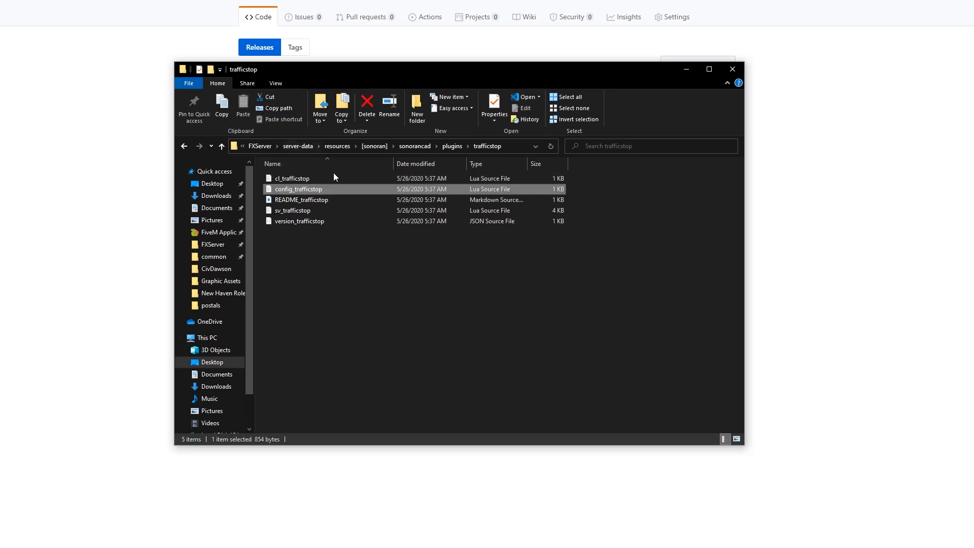
# Step: Open config_trafficstop.lua in VS Code and set enabled = true
pyautogui.doubleClick(298, 189)
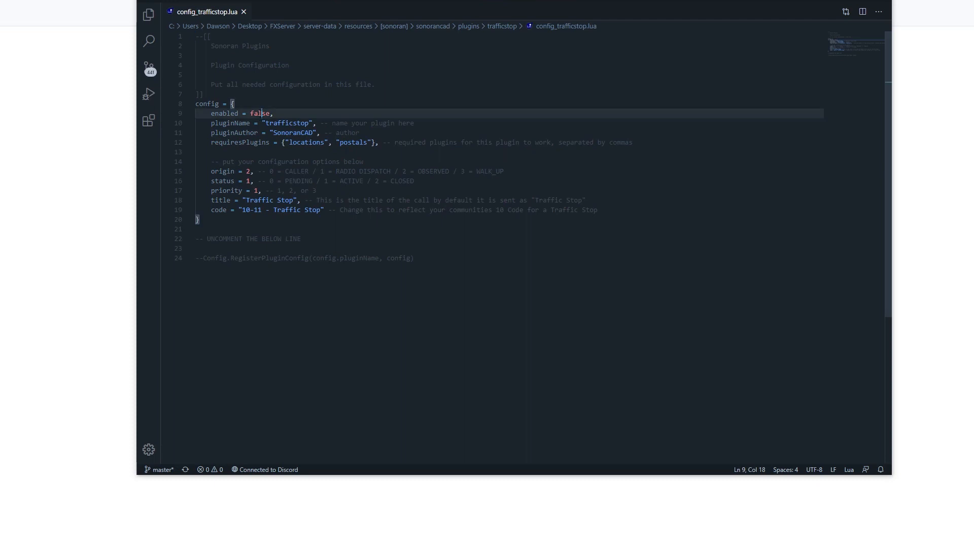
pyautogui.write('true')
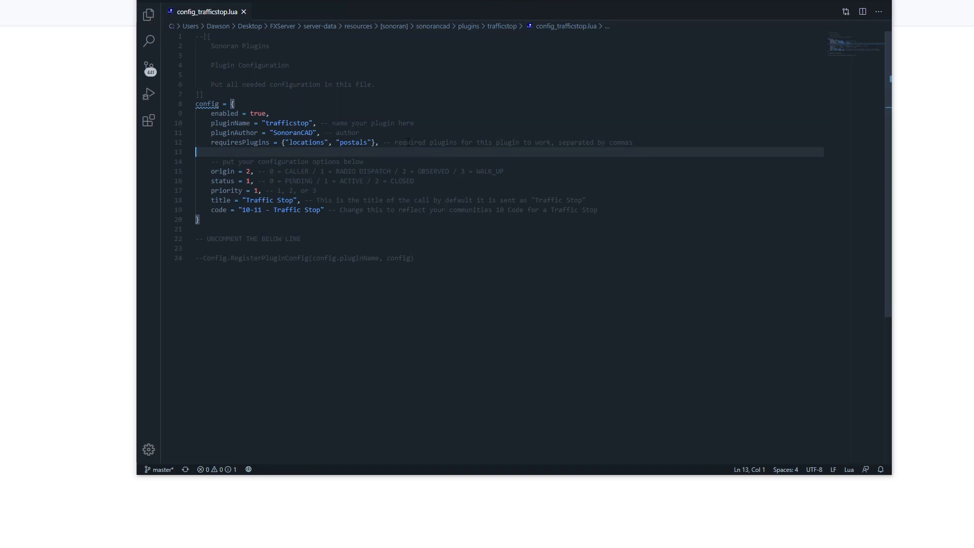
pyautogui.scroll(-3)
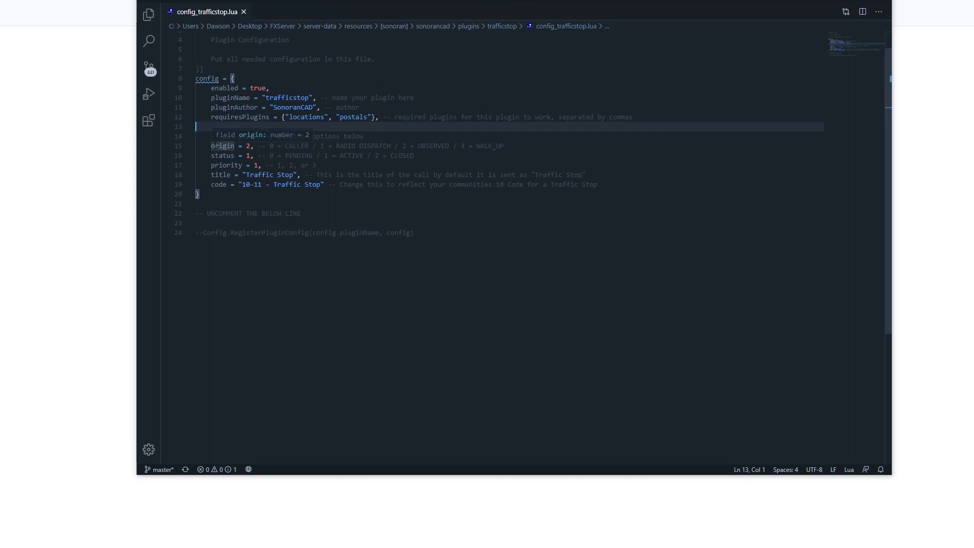
pyautogui.moveTo(280, 146)
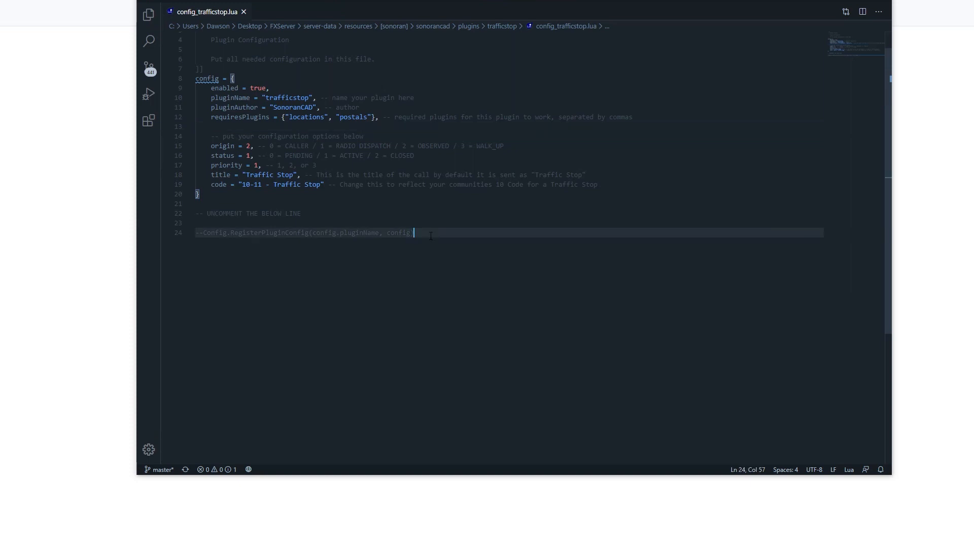
pyautogui.moveTo(546, 210)
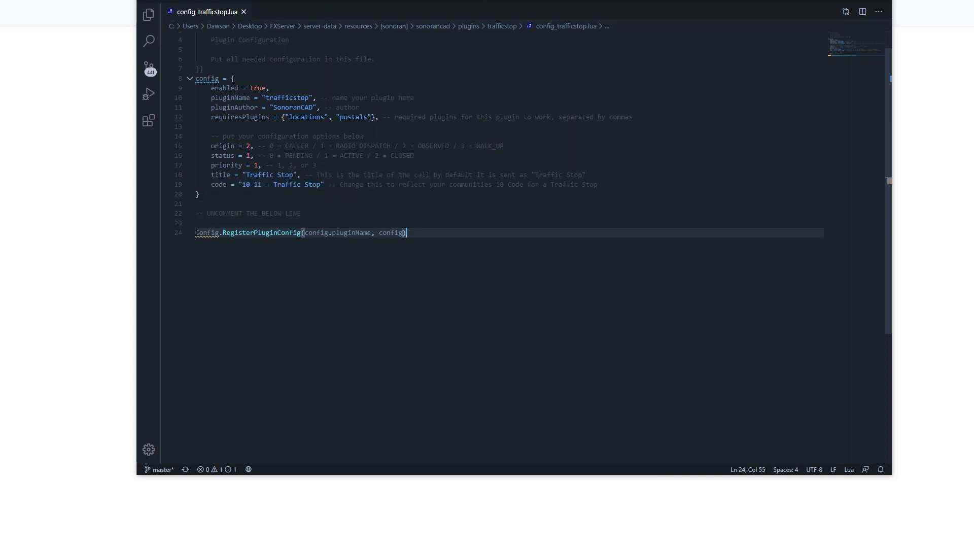
# Step: Remove the leading -- from the Config.RegisterPluginConfig line on line 24
pyautogui.click(207, 232)
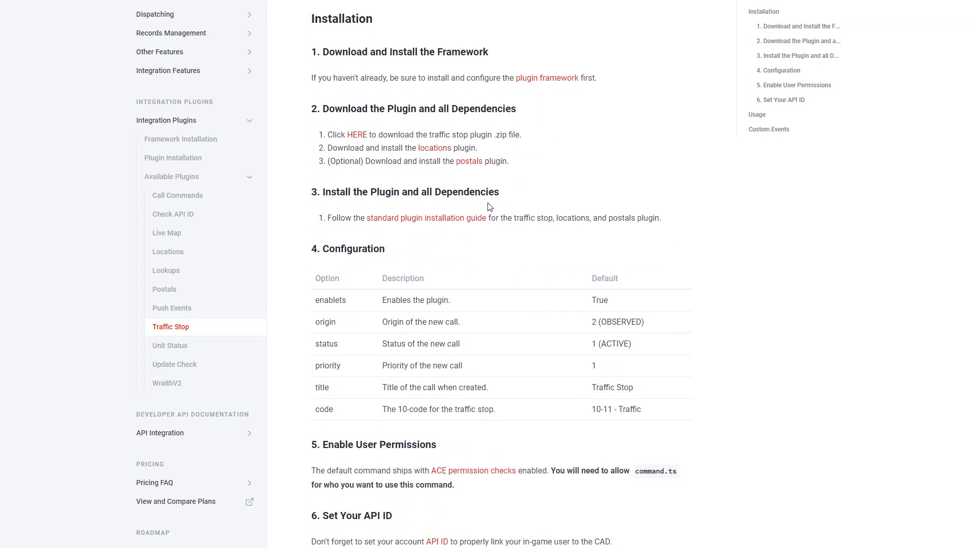
# Step: Read the Enable User Permissions (command.ts), Usage and Custom Events sections of the Traffic Stop docs
pyautogui.scroll(-3)
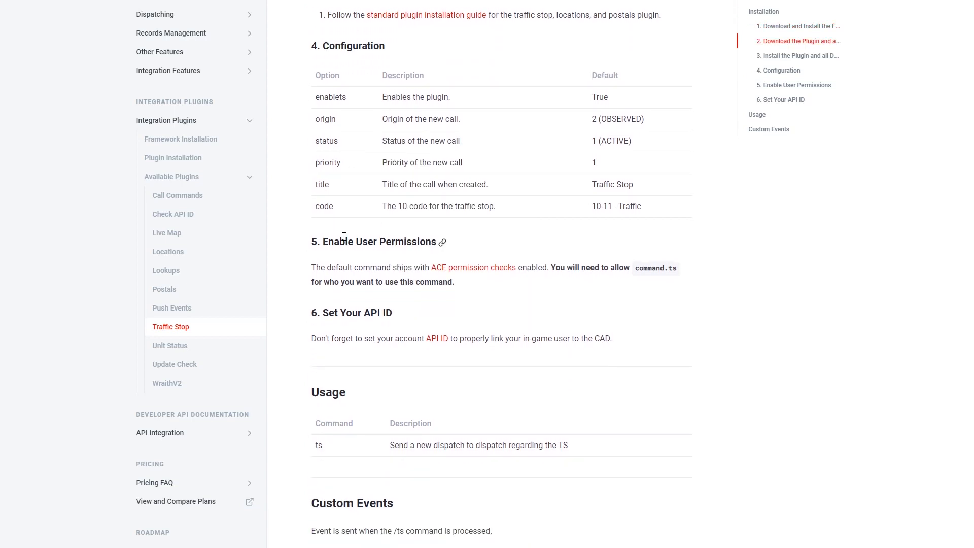
pyautogui.scroll(-3)
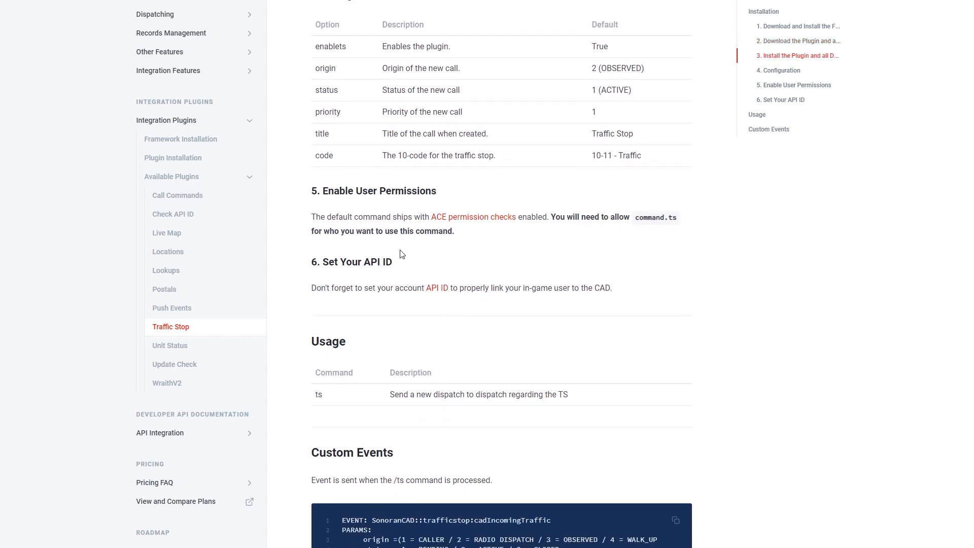
pyautogui.moveTo(577, 233)
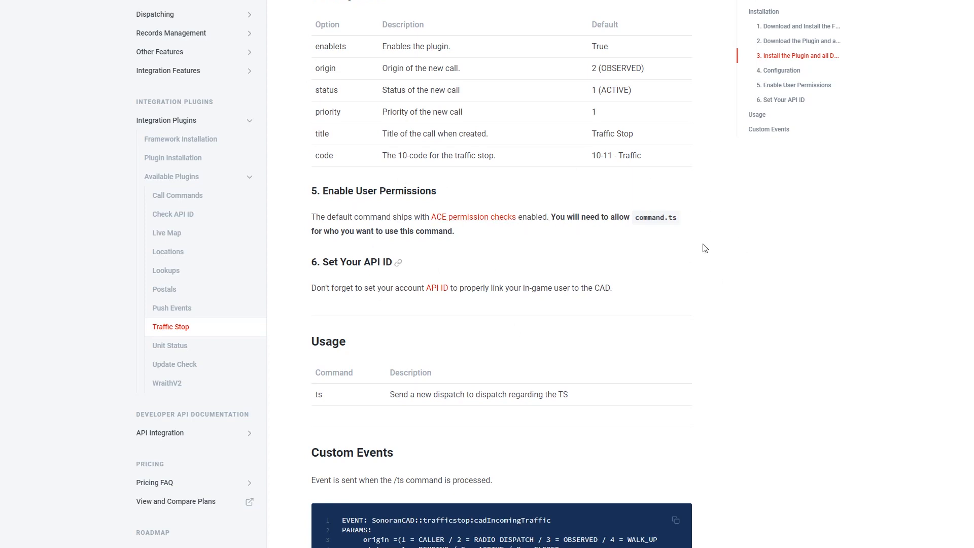
pyautogui.moveTo(670, 218)
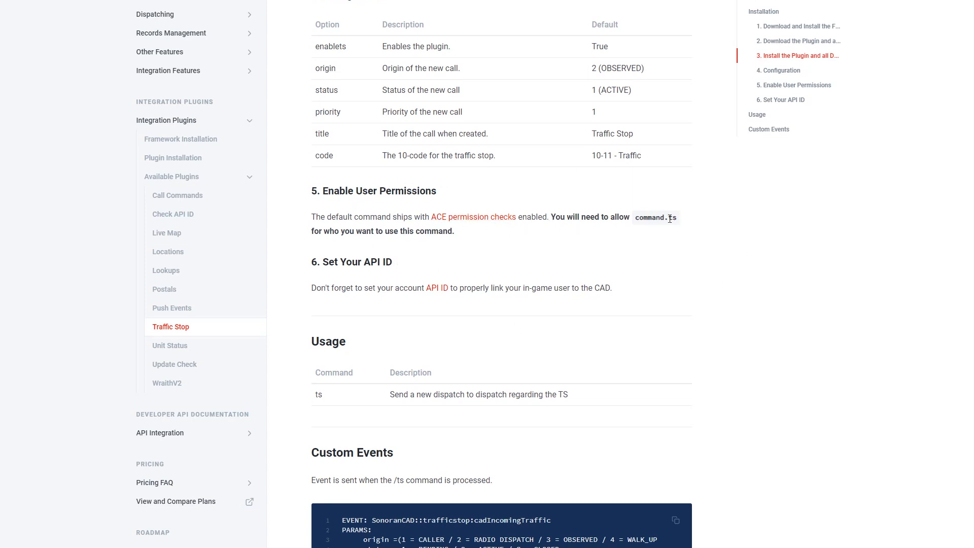
pyautogui.doubleClick(654, 217)
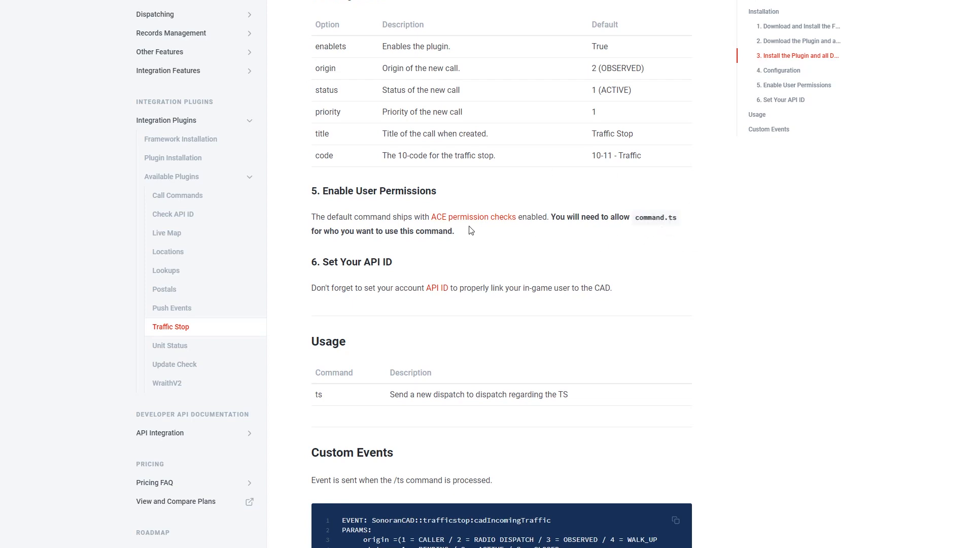
pyautogui.scroll(-3)
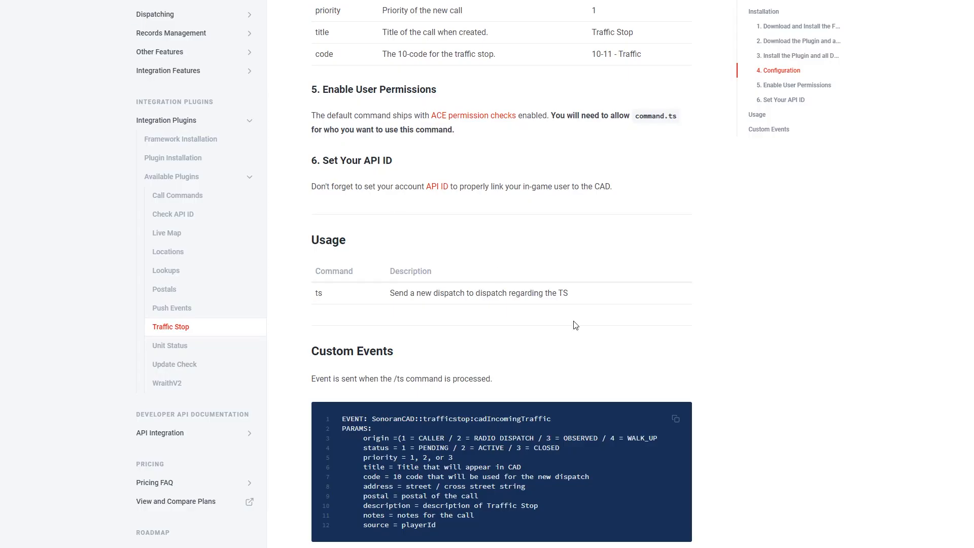
pyautogui.scroll(-3)
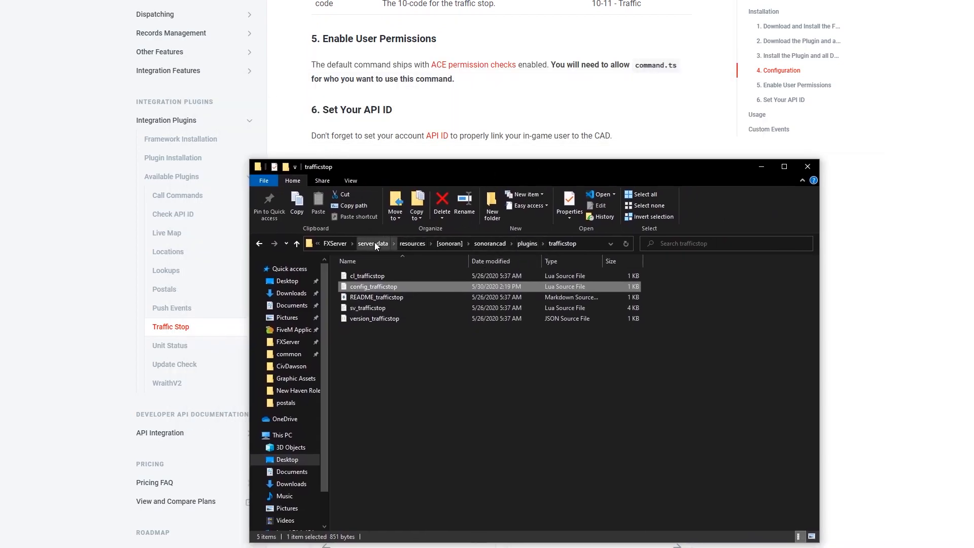
# Step: Go up to server-data and open server.cfg in VS Code
pyautogui.click(372, 243)
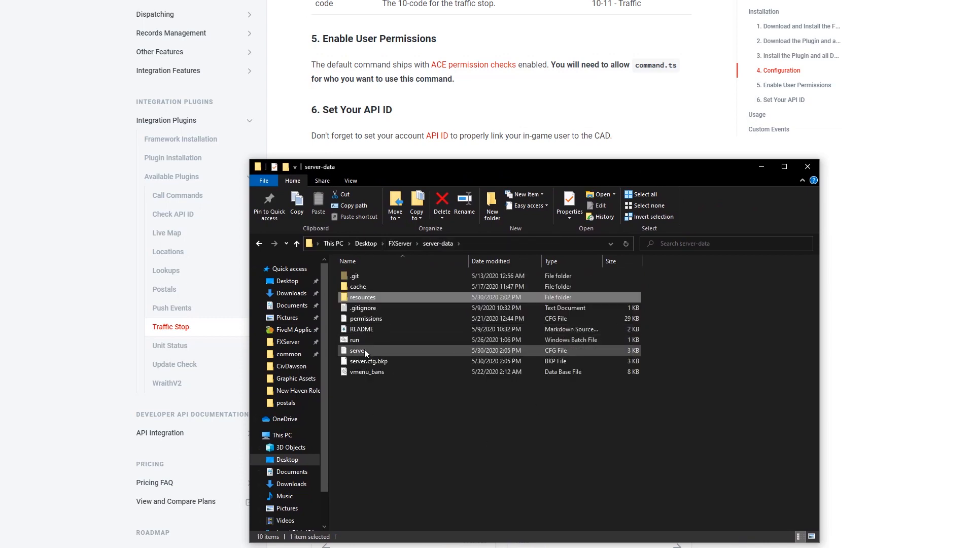
pyautogui.doubleClick(357, 350)
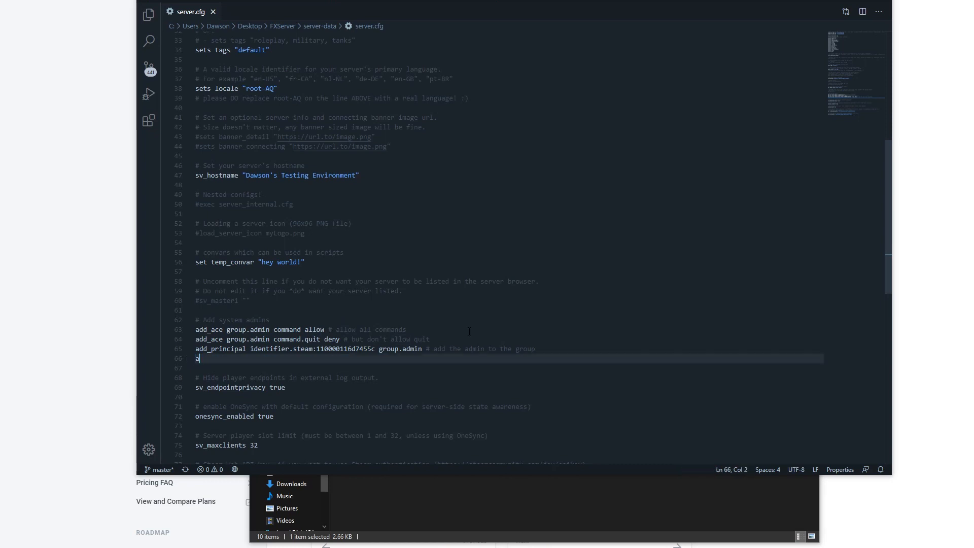
pyautogui.write('dd_')
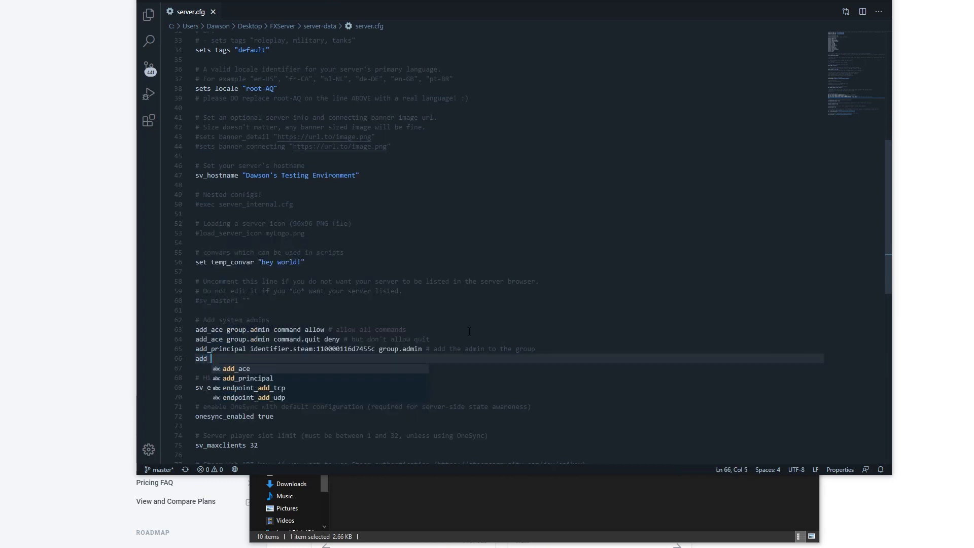
pyautogui.write('ace')
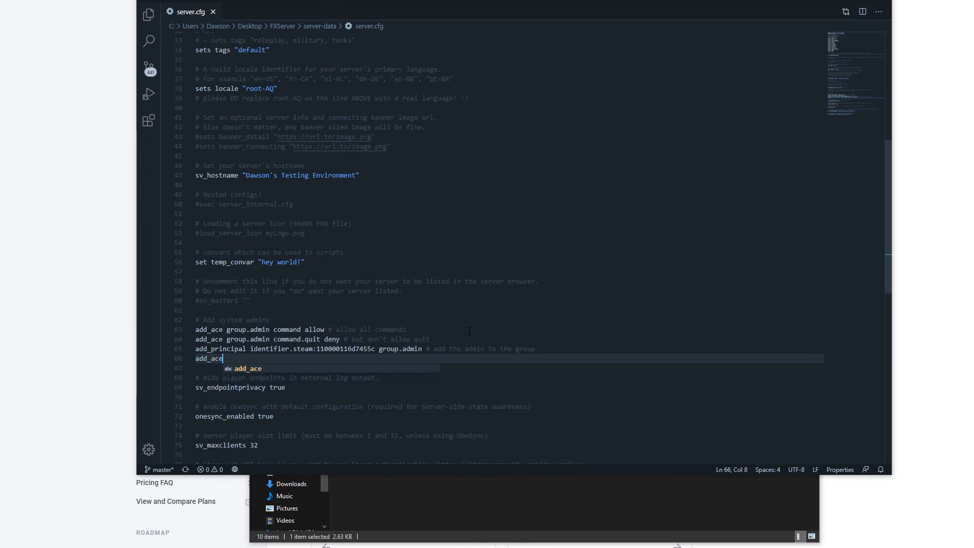
pyautogui.write('identifier')
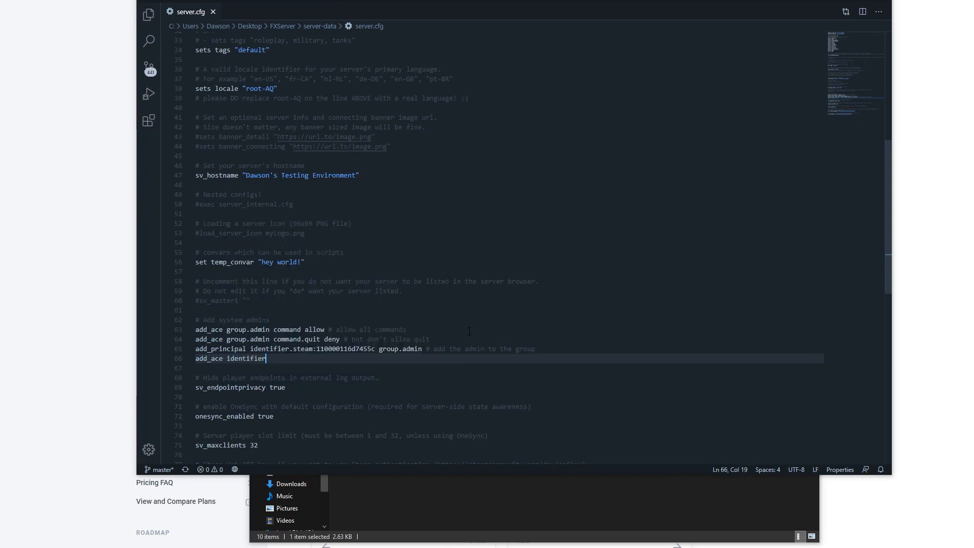
pyautogui.write('.steam:')
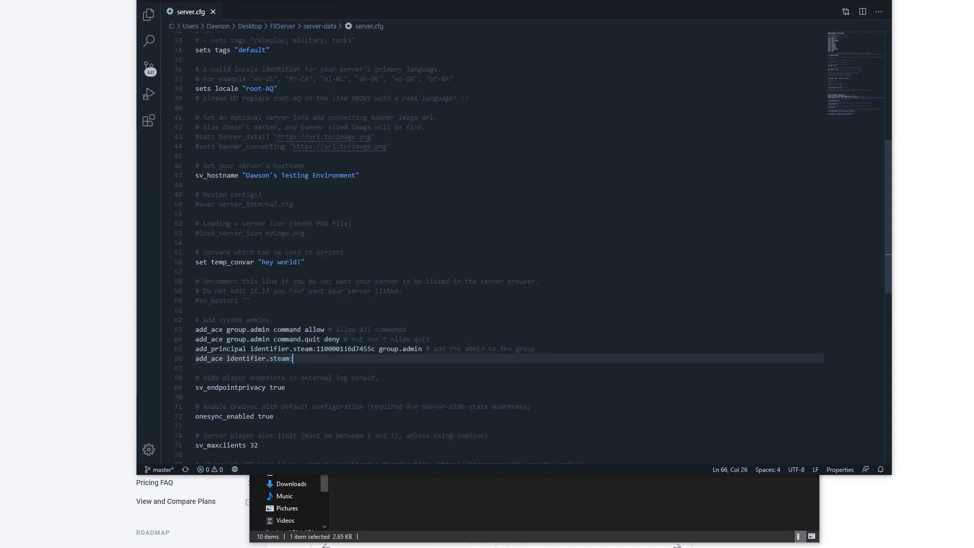
pyautogui.write('11')
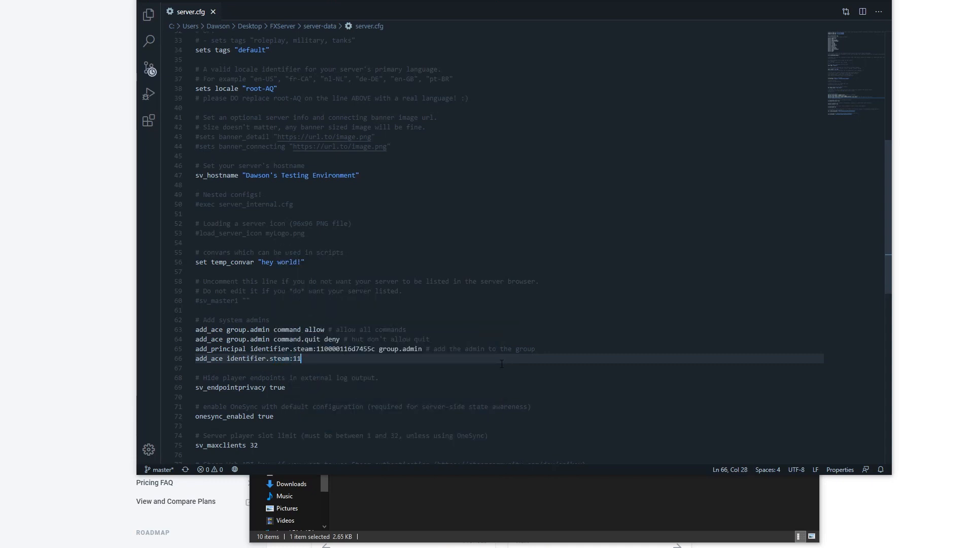
pyautogui.write('000')
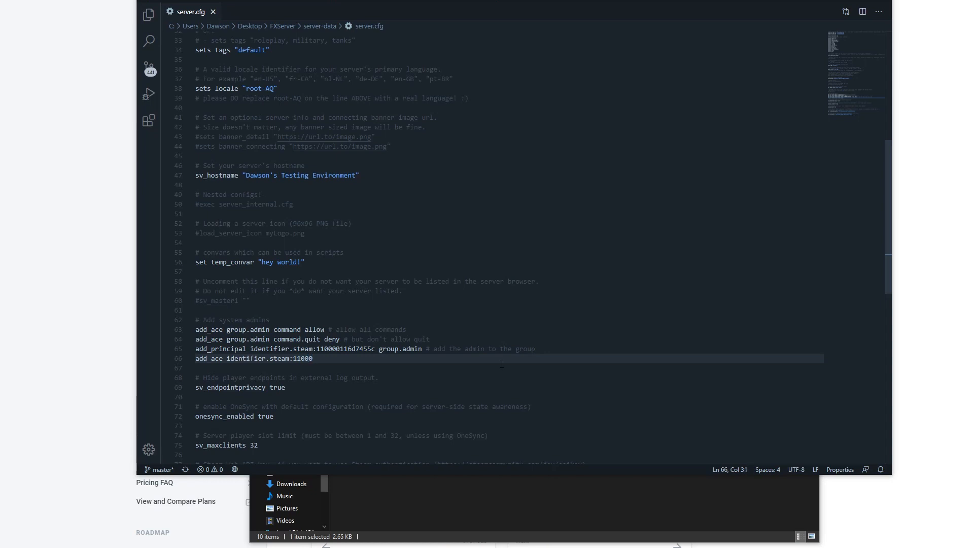
pyautogui.write('0')
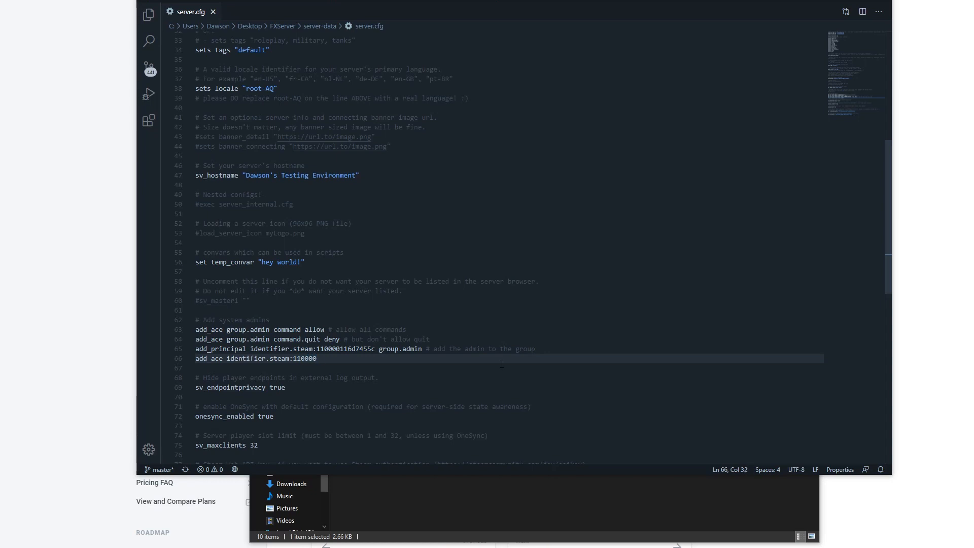
pyautogui.write('116d74')
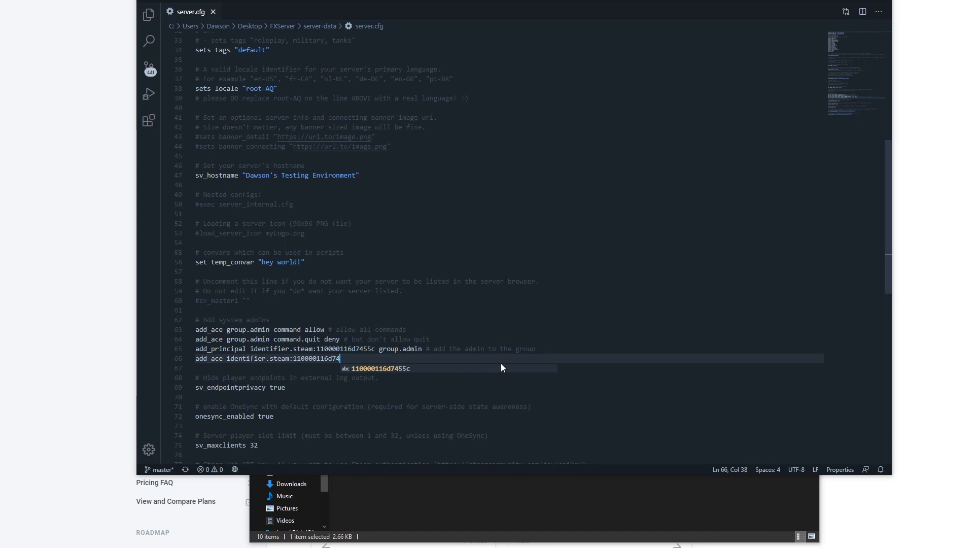
pyautogui.write('55c')
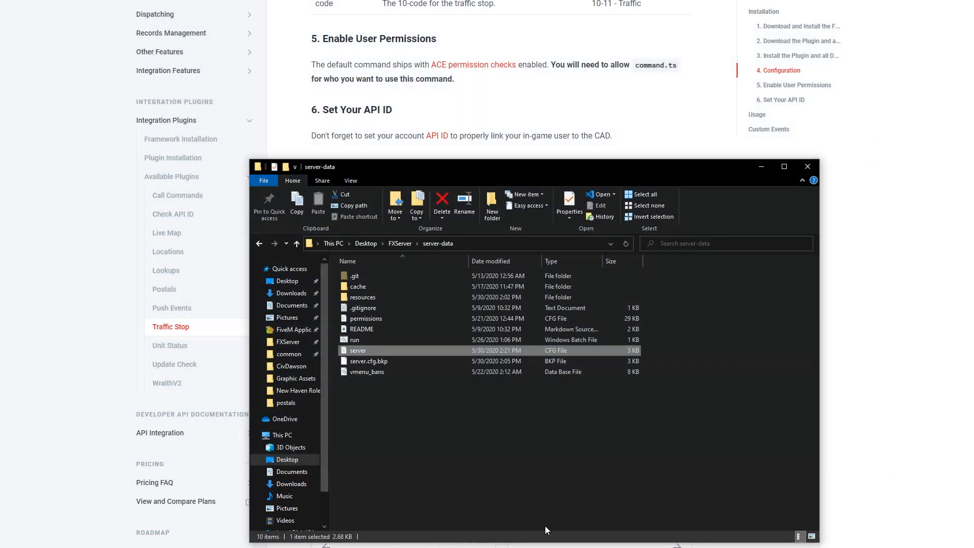
# Step: Return to the Traffic Stop docs and pick out the ts command in the Usage table
pyautogui.click(806, 167)
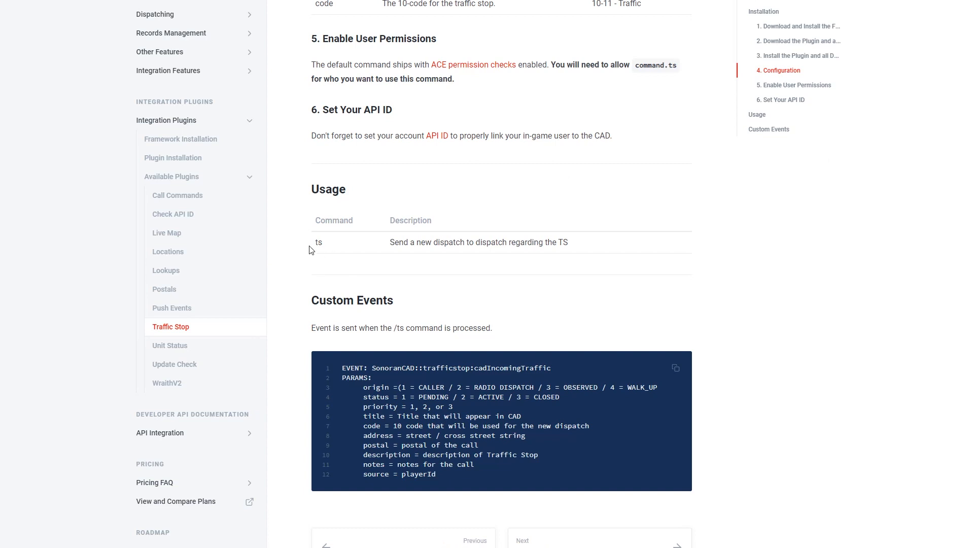
pyautogui.doubleClick(318, 242)
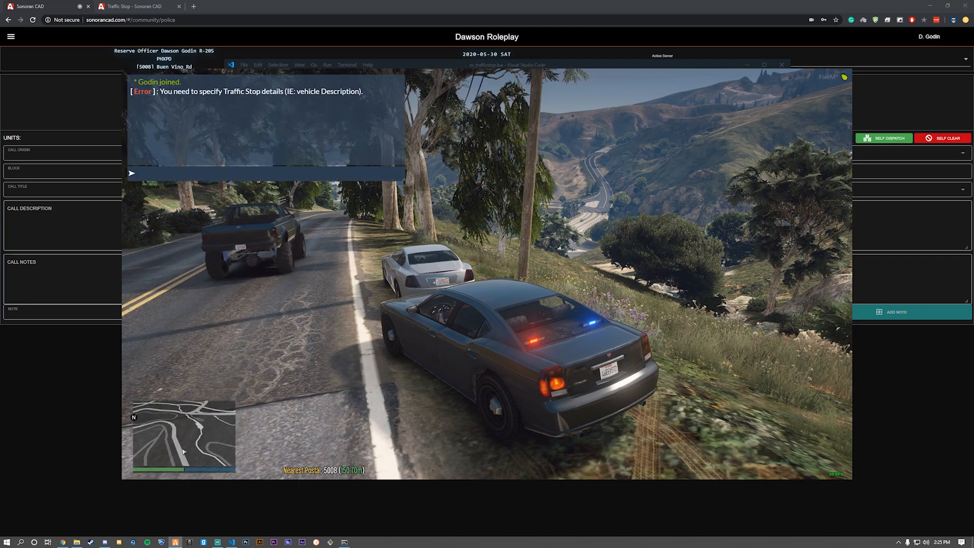
# Step: Send /ts 2 Door Silver Sedan Occupied by one in FiveM chat to create the traffic stop call
pyautogui.write('/ts')
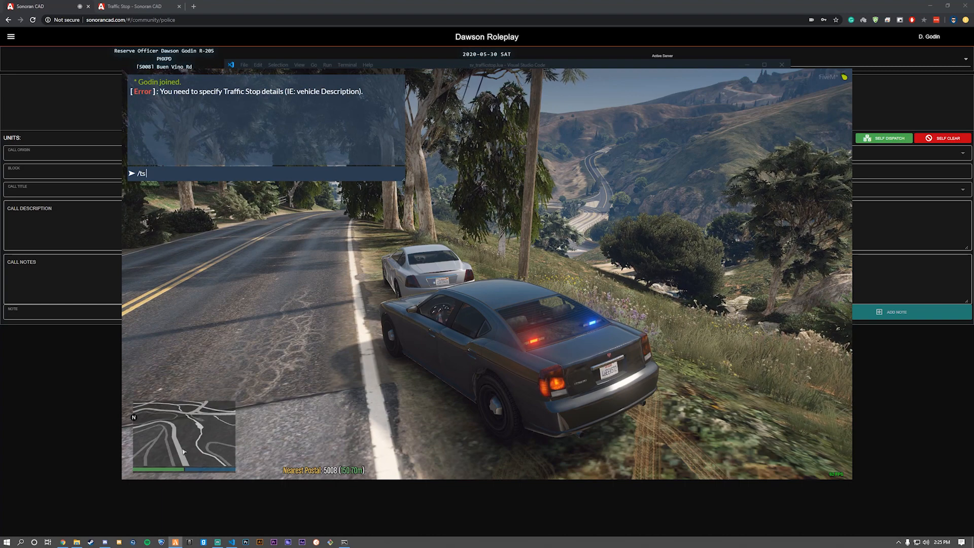
pyautogui.write('@')
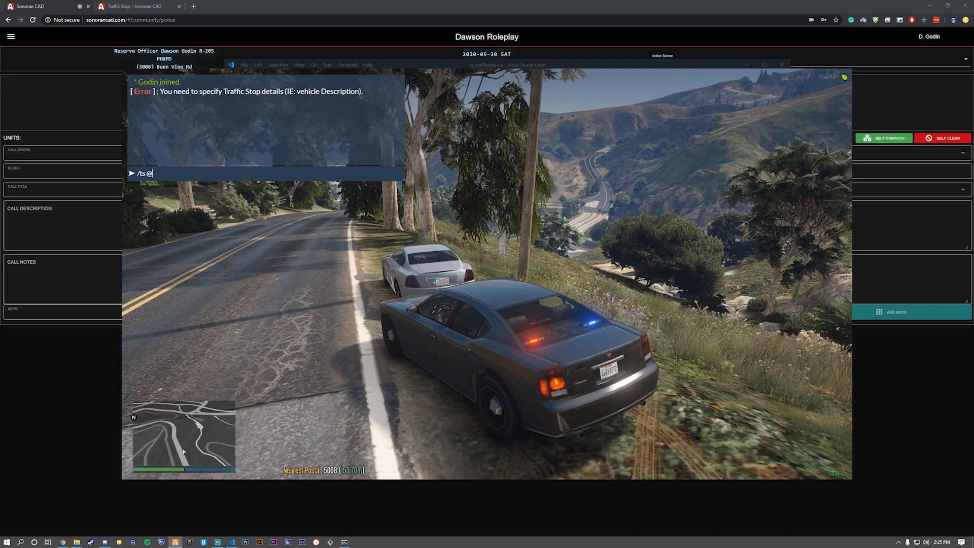
pyautogui.write('2 Door')
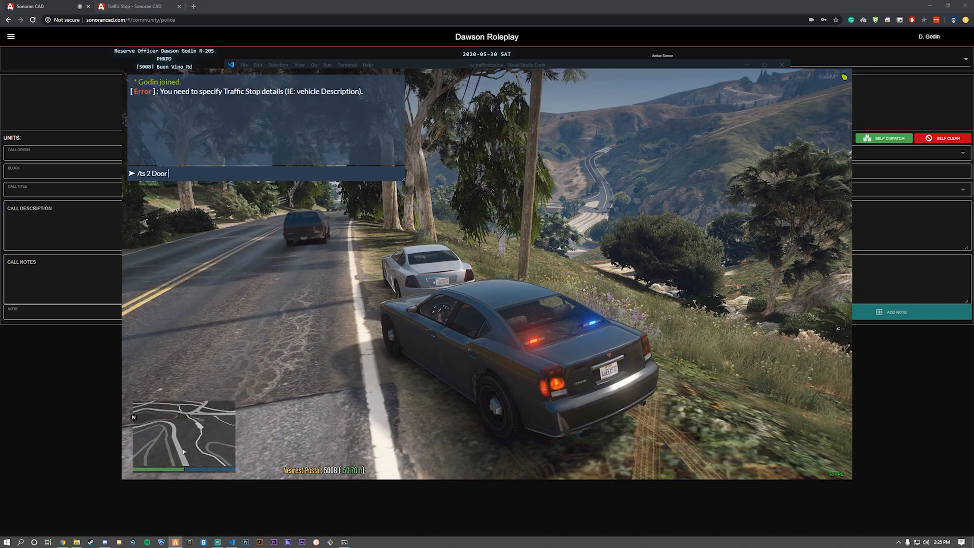
pyautogui.write('Silver S')
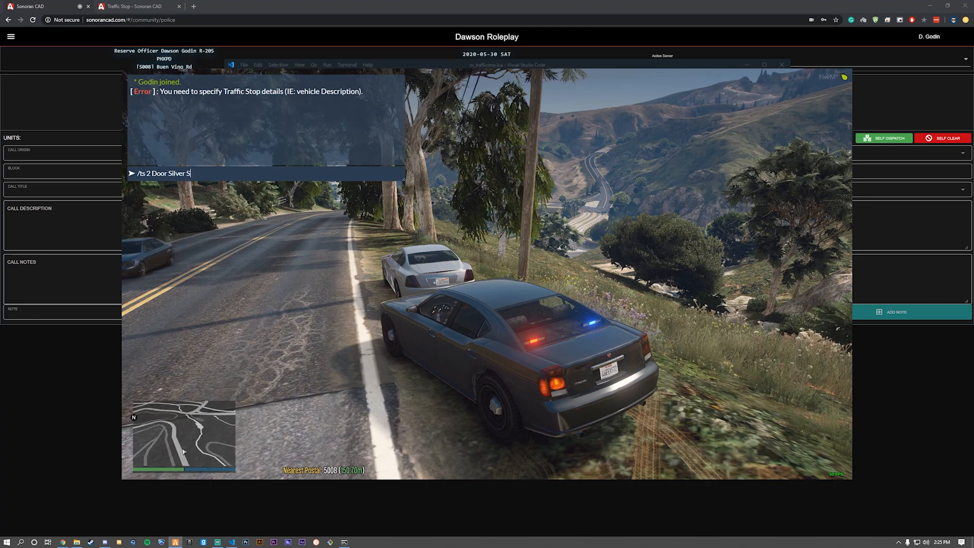
pyautogui.write('edan Occupied by one')
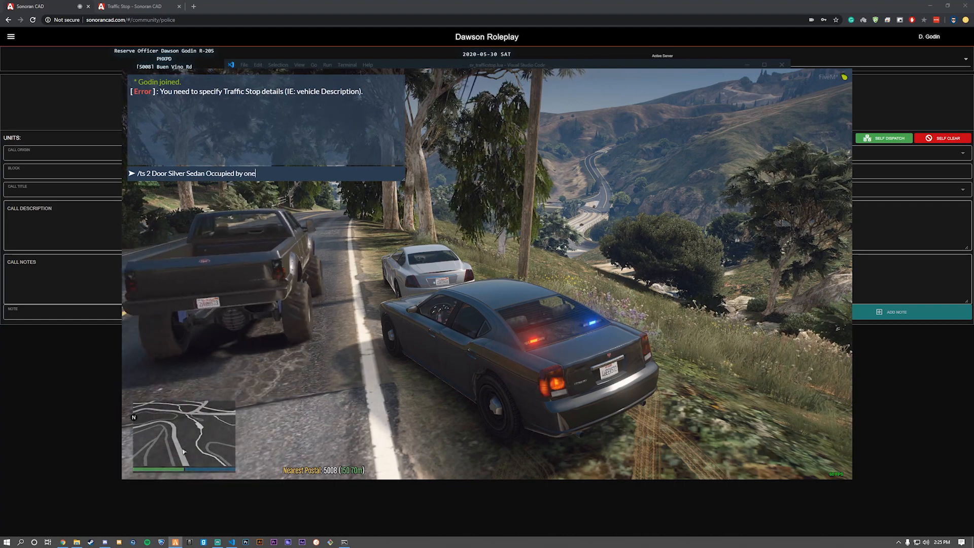
pyautogui.press('enter')
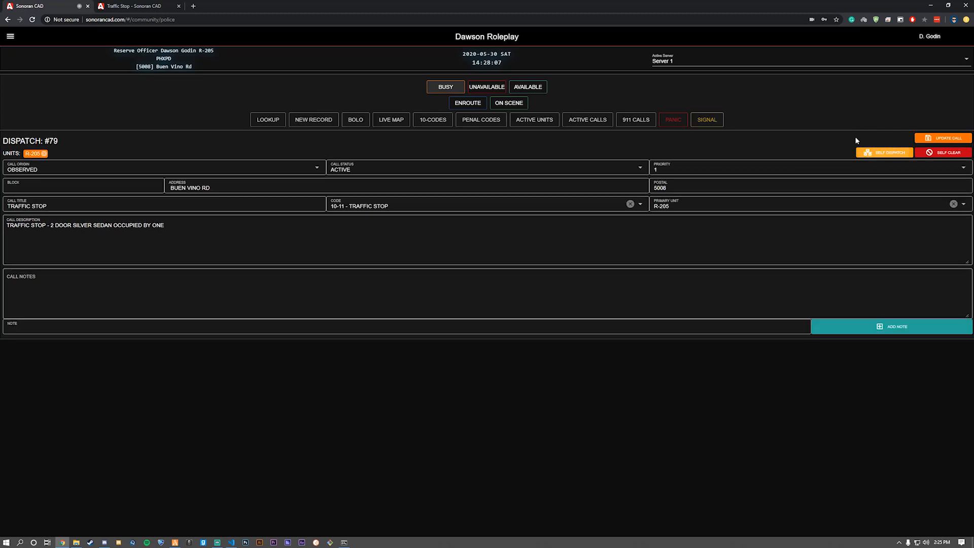
# Step: Attach the call note 238 BLA to traffic stop dispatch #79 in Sonoran CAD
pyautogui.click(84, 239)
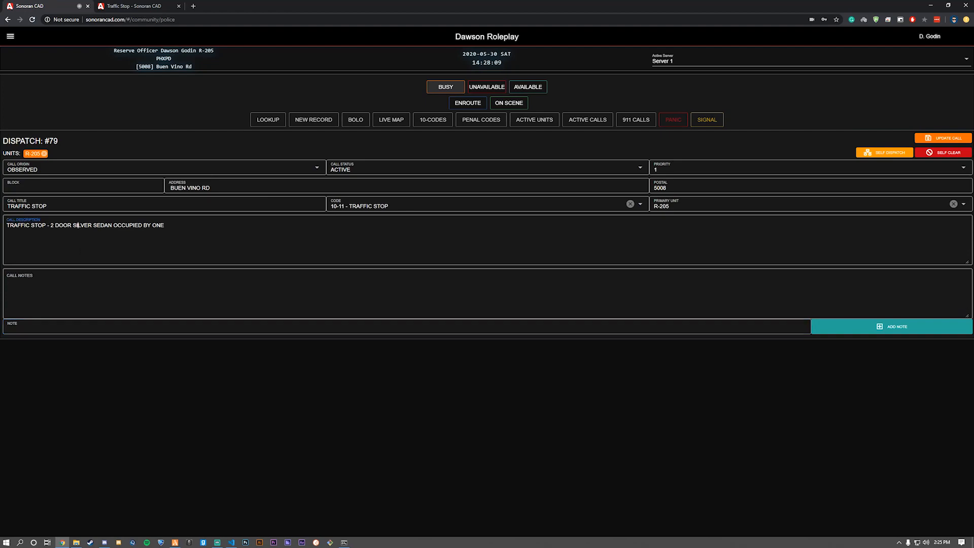
pyautogui.click(406, 325)
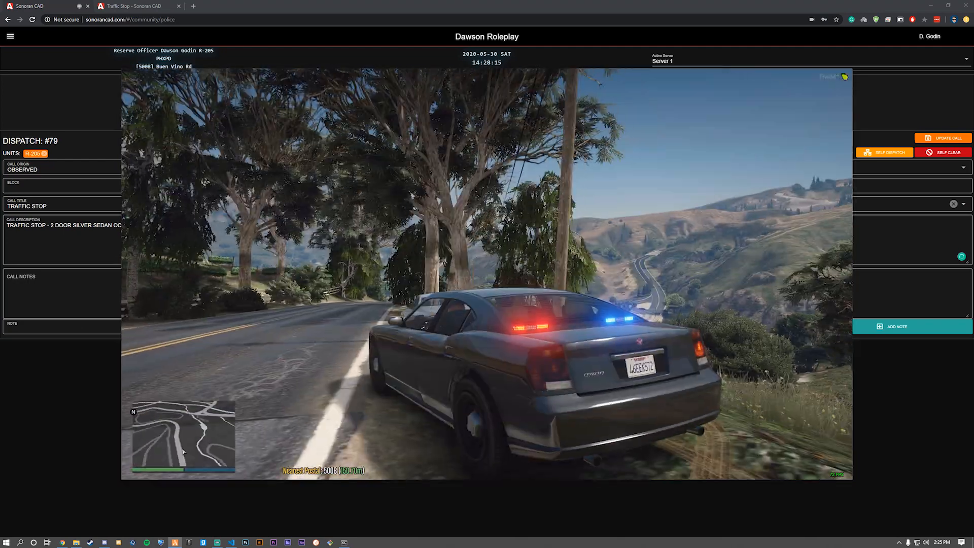
pyautogui.write('238 BL')
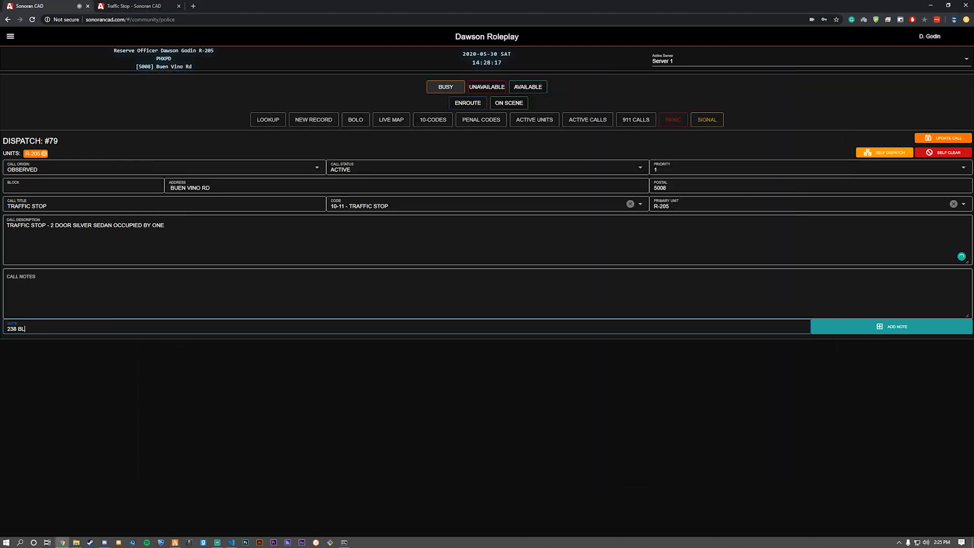
pyautogui.click(895, 325)
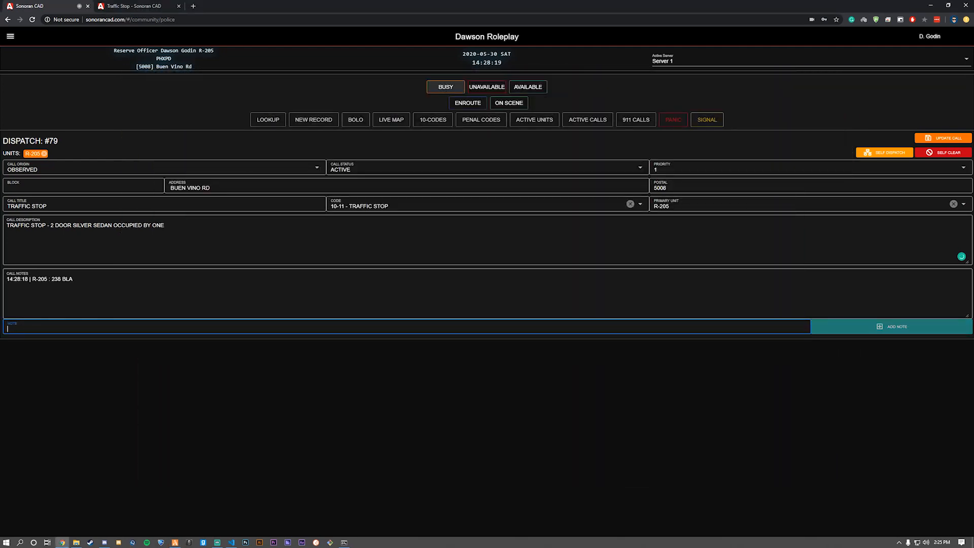